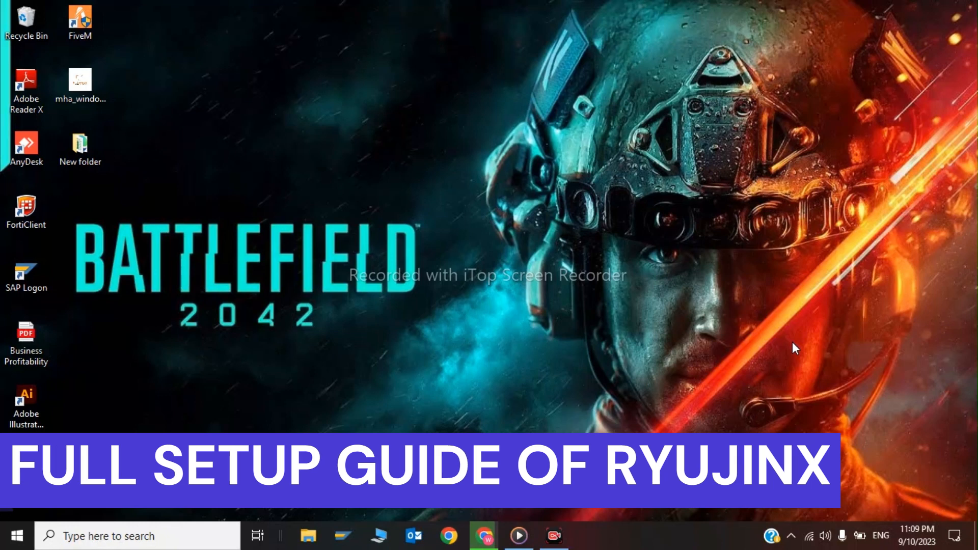
# Step: From ryujinx.org's Get Started page, download the Windows 1.1.1010 Ryujinx ZIP
pyautogui.click(482, 536)
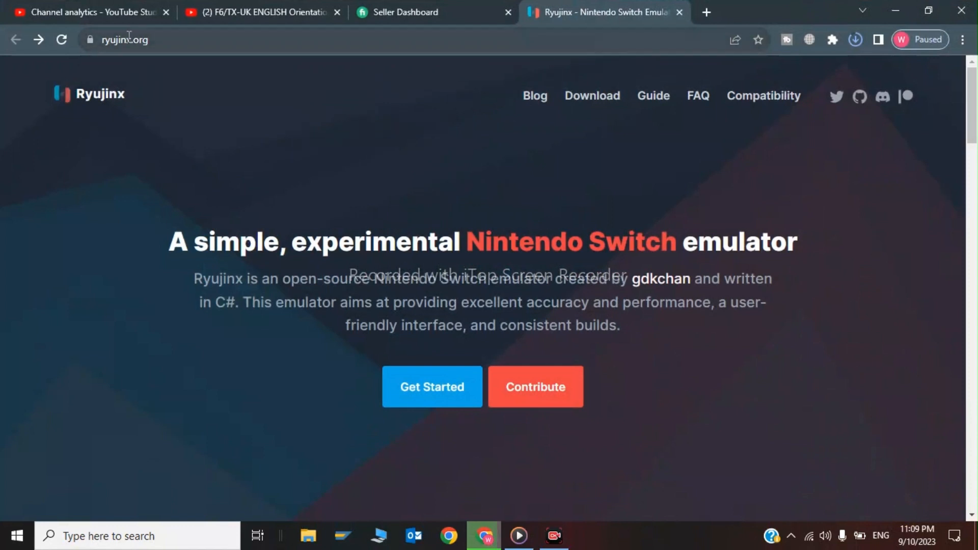
pyautogui.moveTo(423, 399)
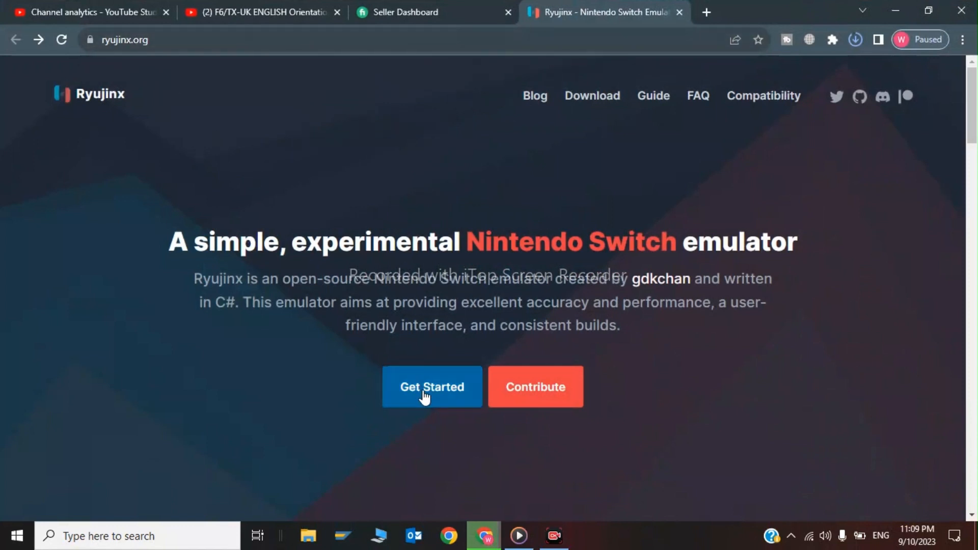
pyautogui.click(432, 388)
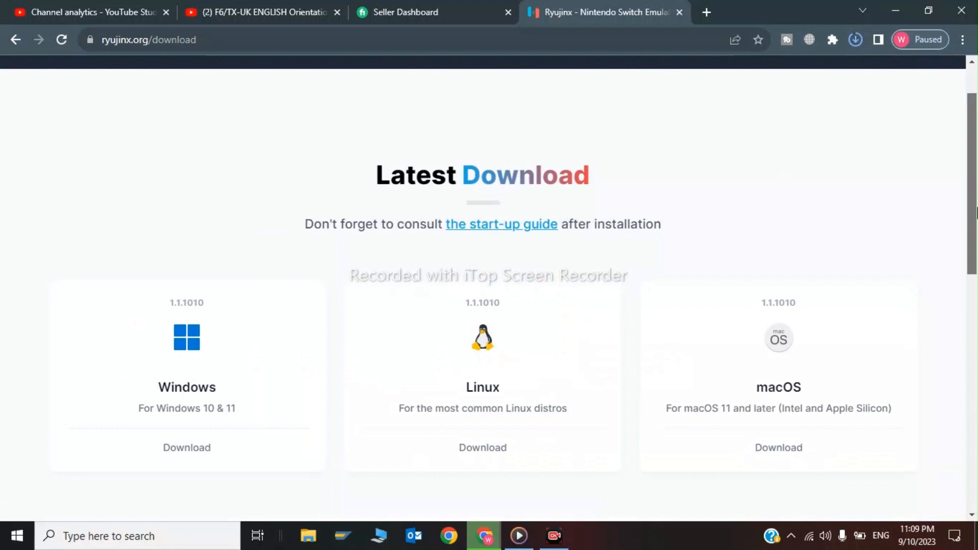
pyautogui.scroll(-3)
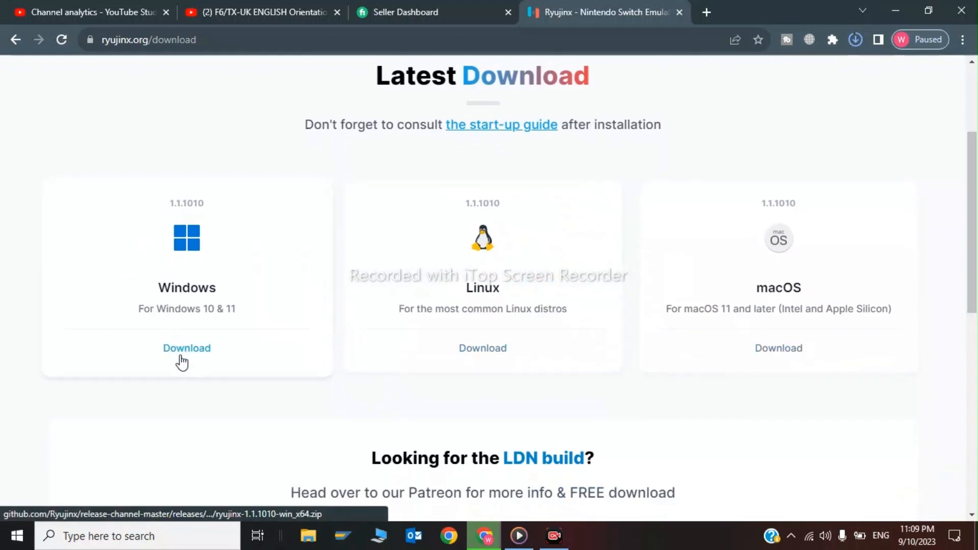
pyautogui.click(187, 349)
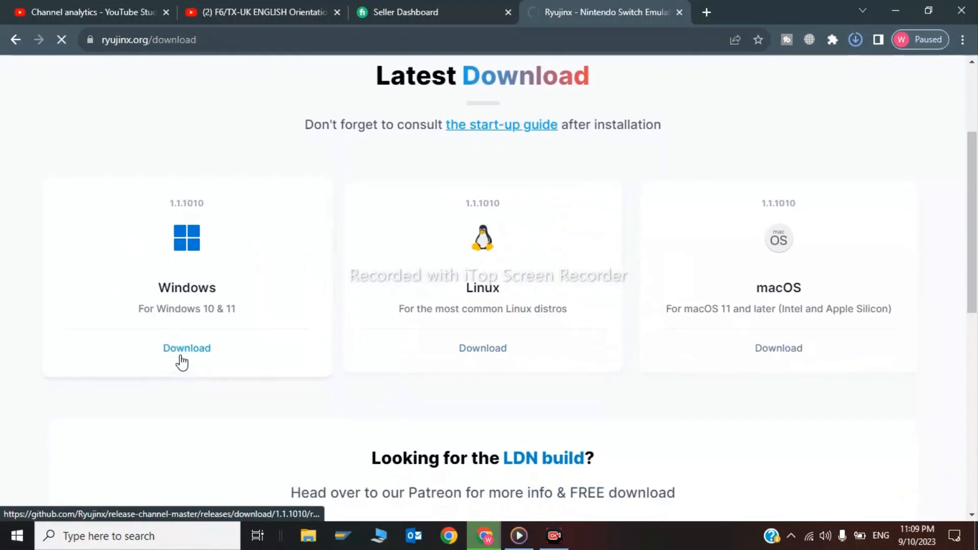
pyautogui.click(187, 348)
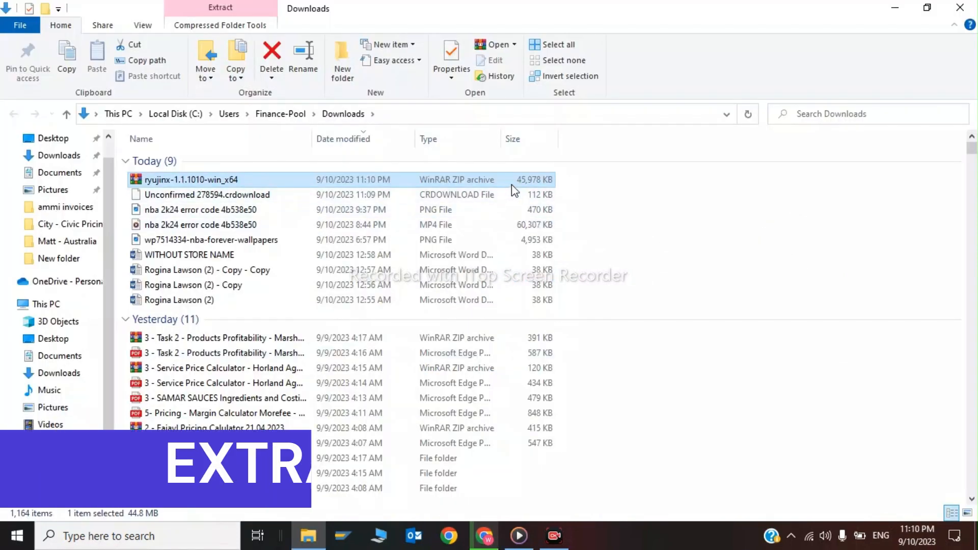
# Step: Extract the Ryujinx ZIP with WinRAR into the default ryujinx-1.1.1010-win_x64 folder in Downloads
pyautogui.doubleClick(187, 179)
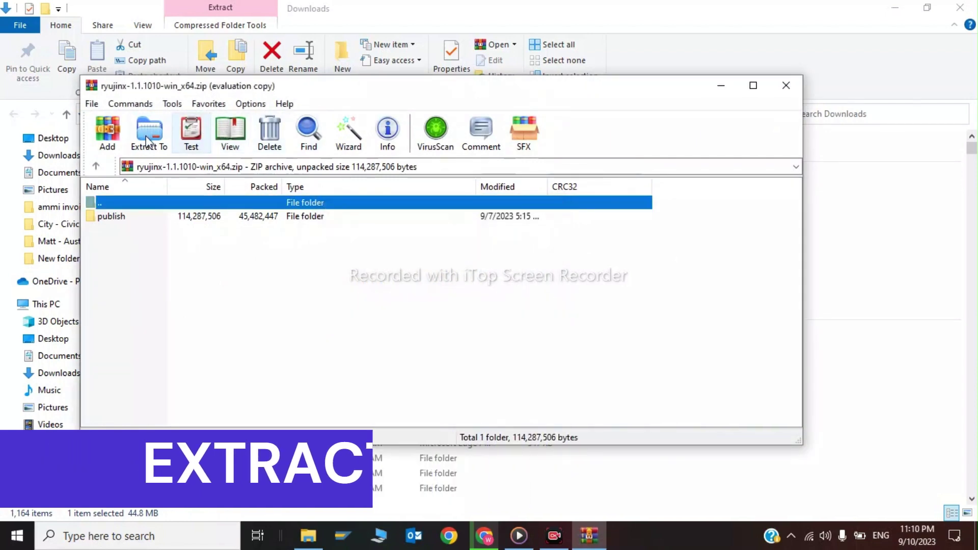
pyautogui.click(149, 131)
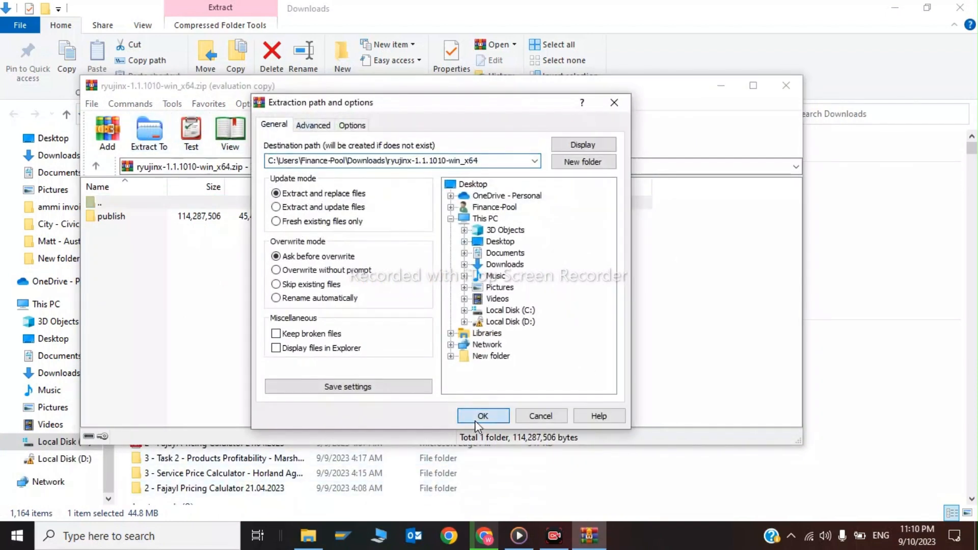
pyautogui.click(482, 415)
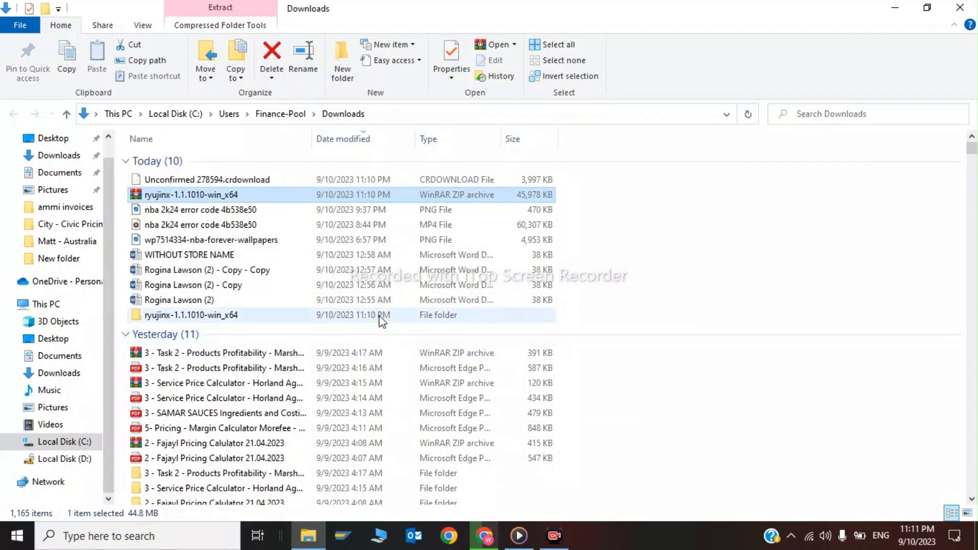
# Step: Run Ryujinx.exe from the publish folder, dismiss the Keys not found error and maximize the window
pyautogui.doubleClick(194, 315)
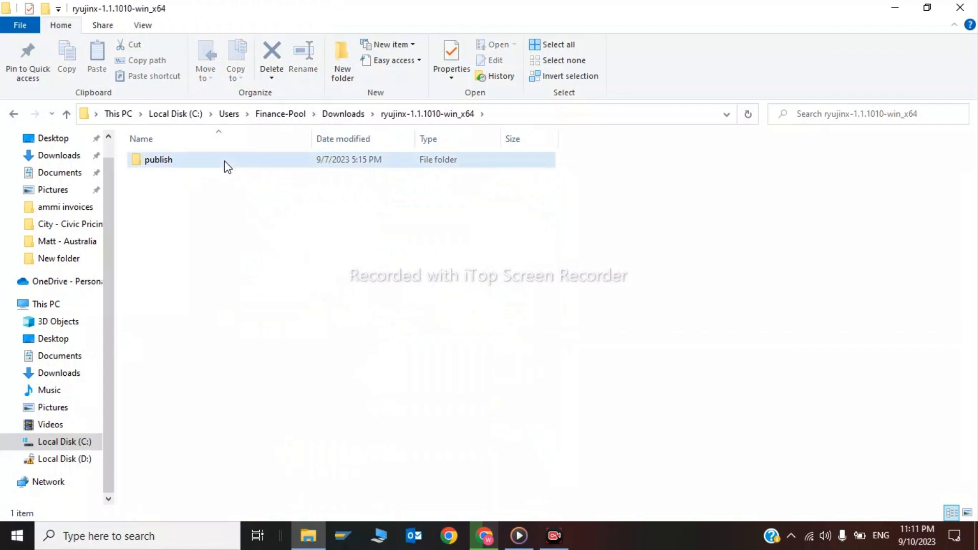
pyautogui.doubleClick(158, 159)
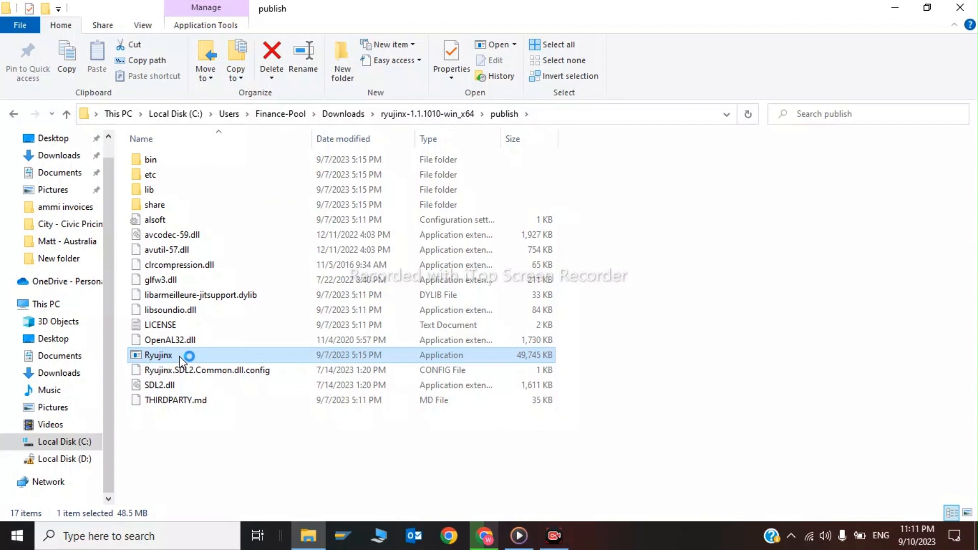
pyautogui.doubleClick(158, 355)
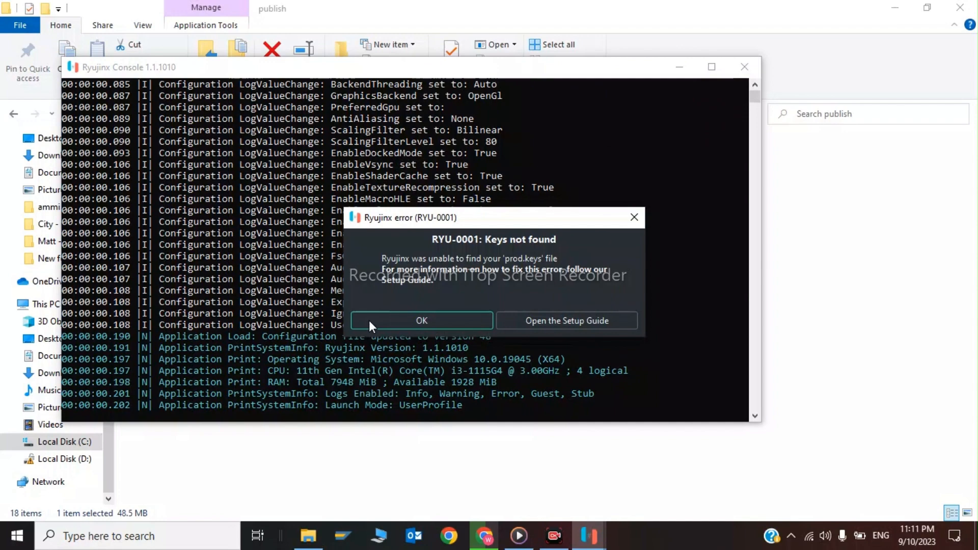
pyautogui.click(422, 320)
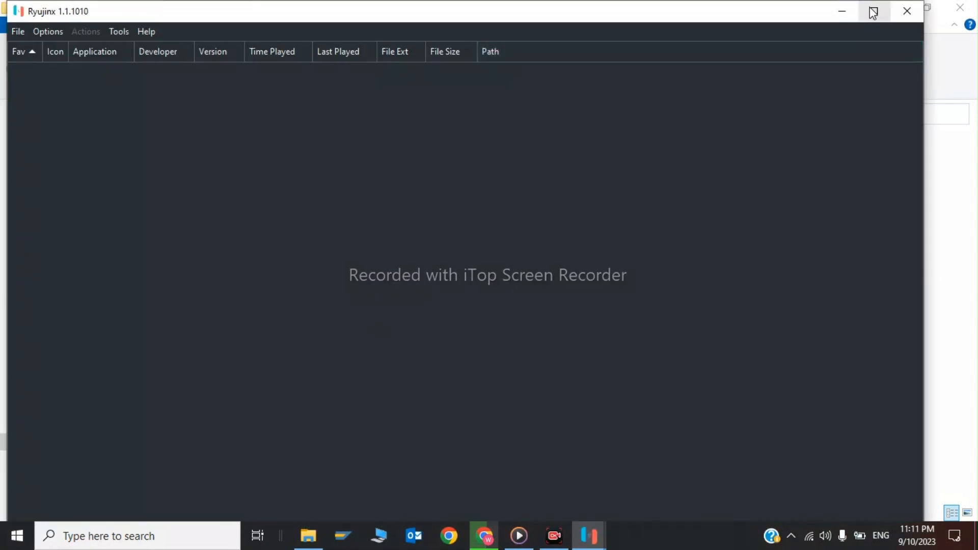
pyautogui.click(12, 26)
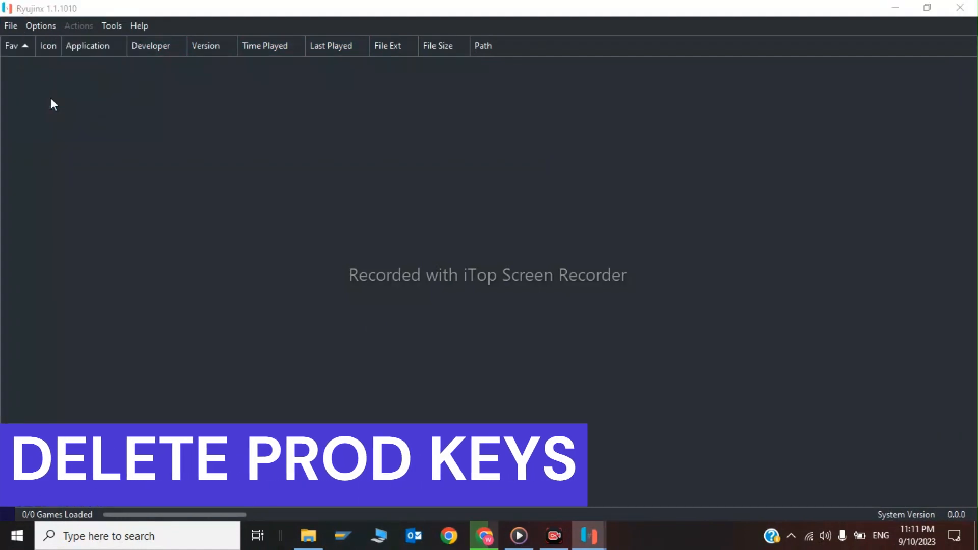
# Step: In Ryujinx's AppData system folder, delete Profiles.json
pyautogui.click(309, 549)
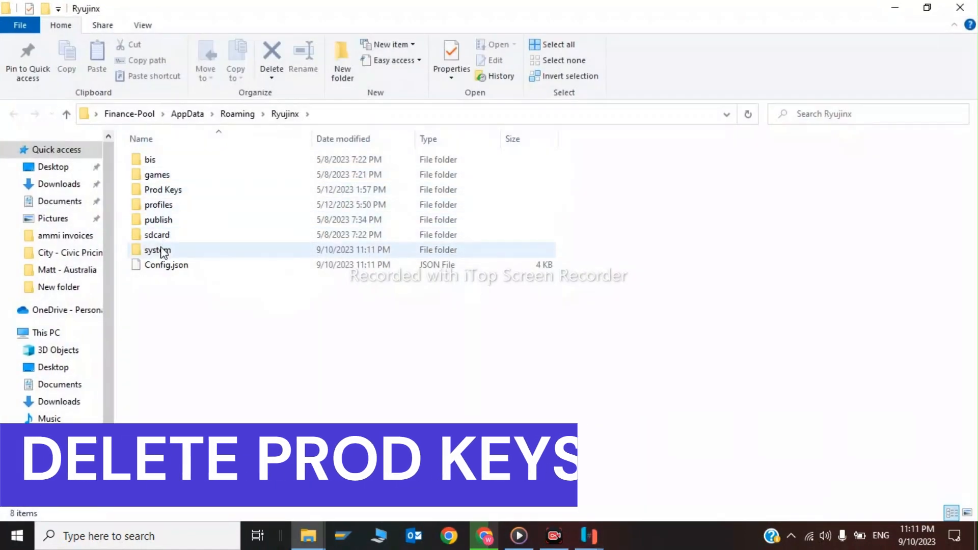
pyautogui.doubleClick(155, 249)
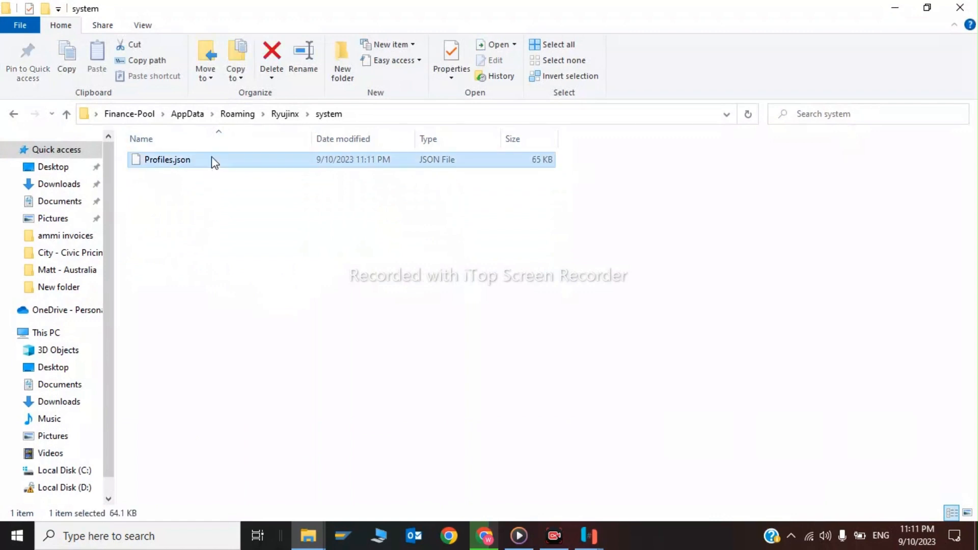
pyautogui.rightClick(165, 159)
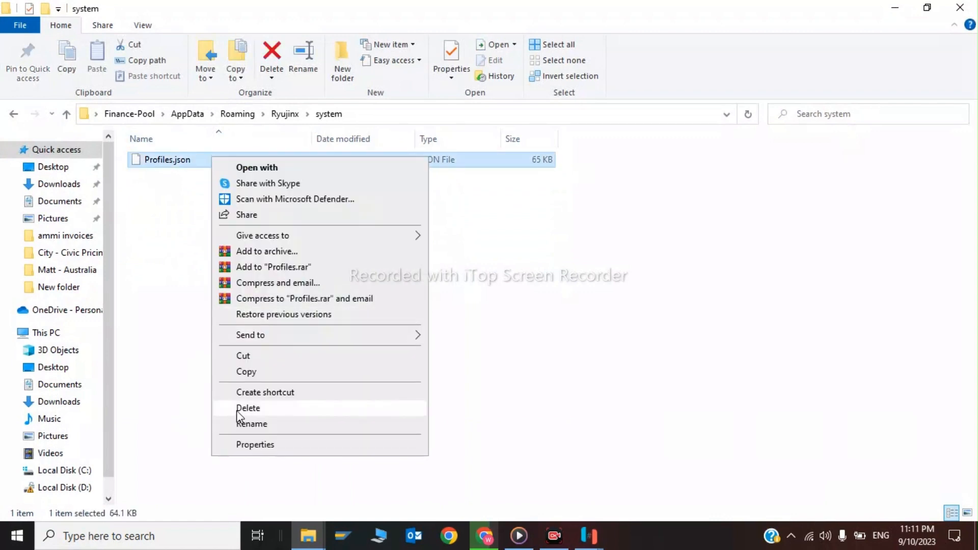
pyautogui.click(247, 407)
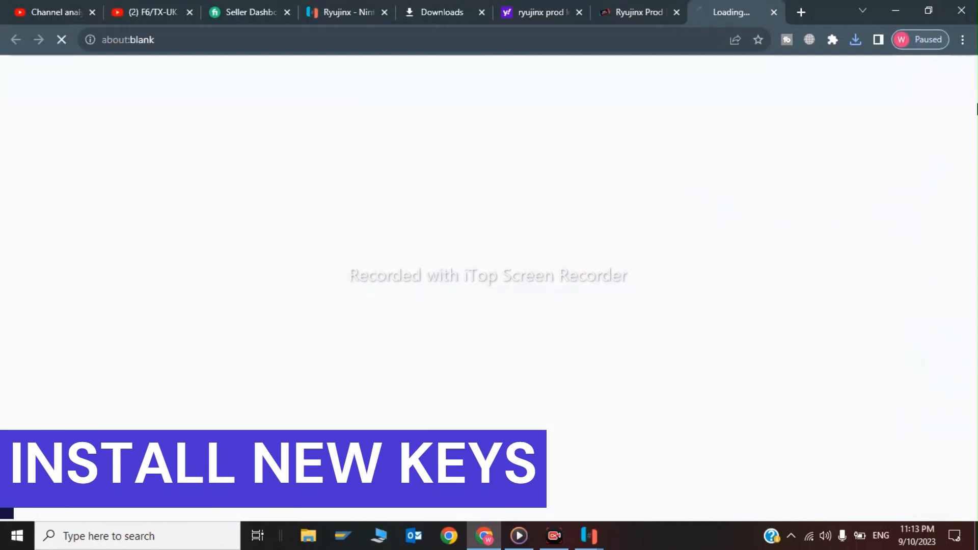
# Step: Download the v16.0.3 prod keys from prodkeys.co/ryujinx-prod-keys to a desktop Prod Keys folder
pyautogui.click(641, 12)
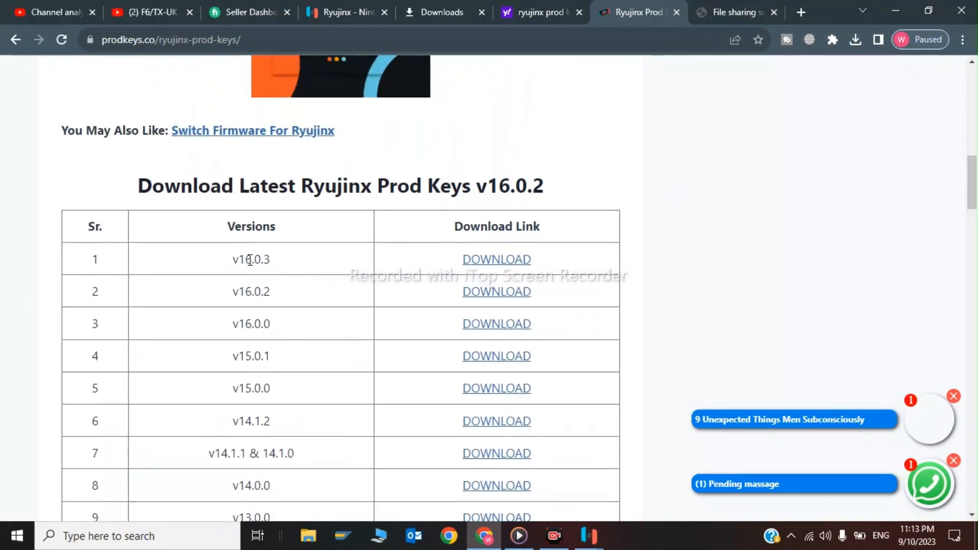
pyautogui.click(497, 260)
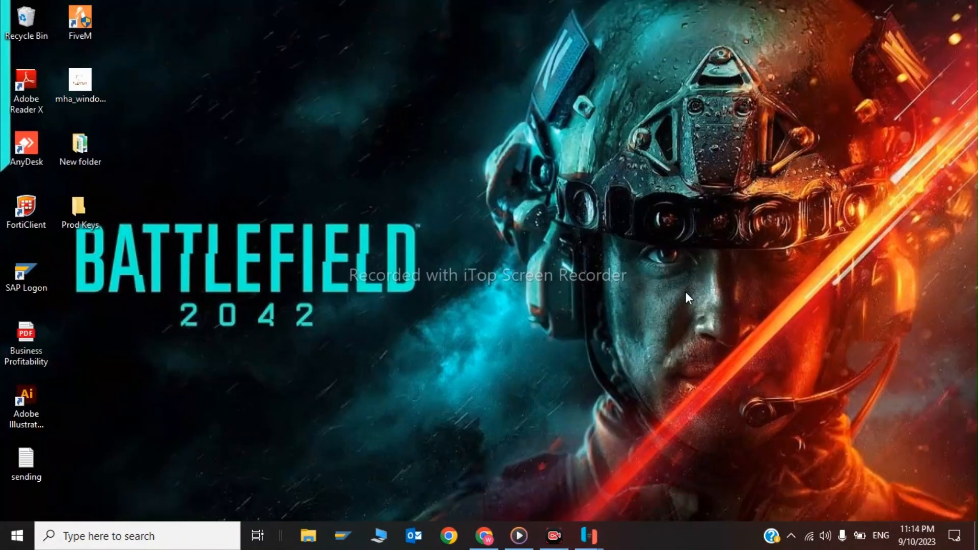
# Step: Copy the desktop Prod Keys folder and bring up Ryujinx's data folder via File > Open Ryujinx Folder
pyautogui.click(79, 209)
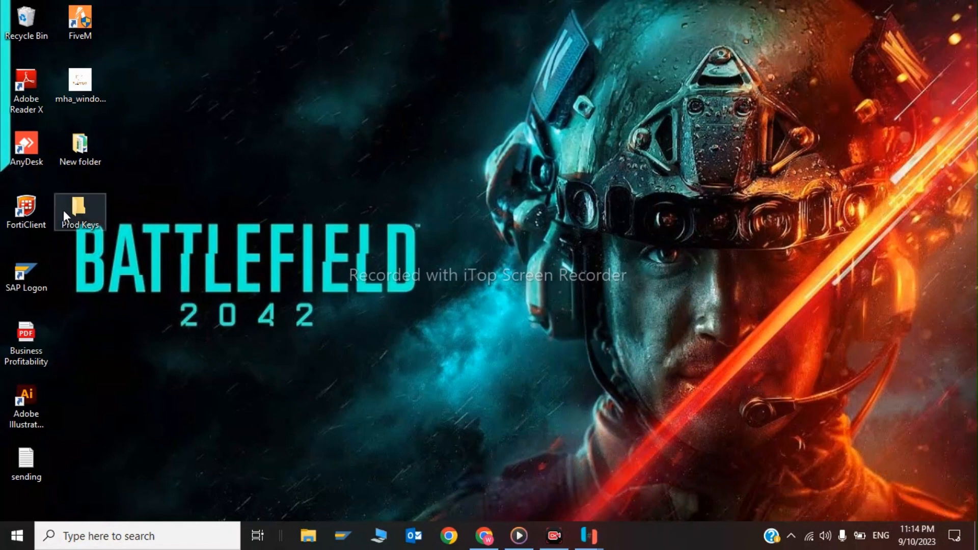
pyautogui.rightClick(67, 213)
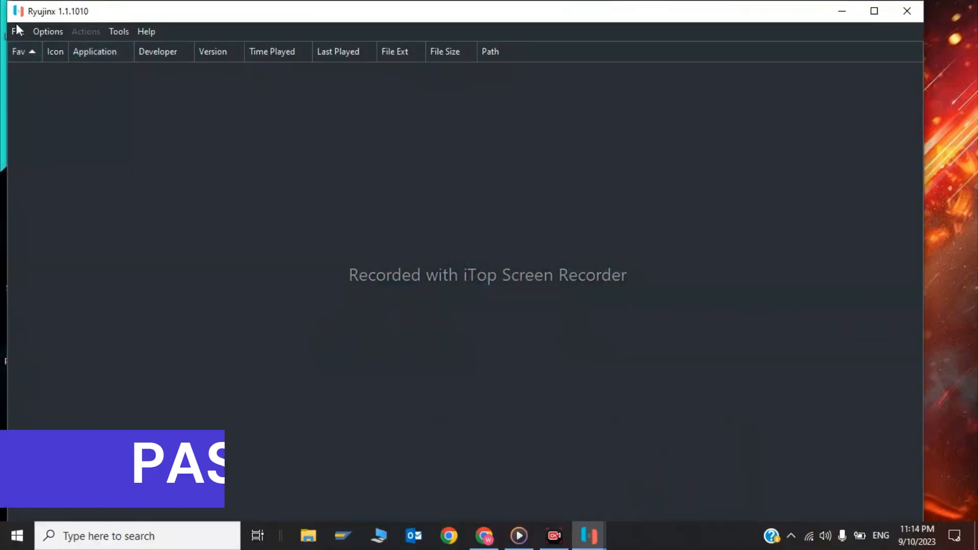
pyautogui.click(15, 32)
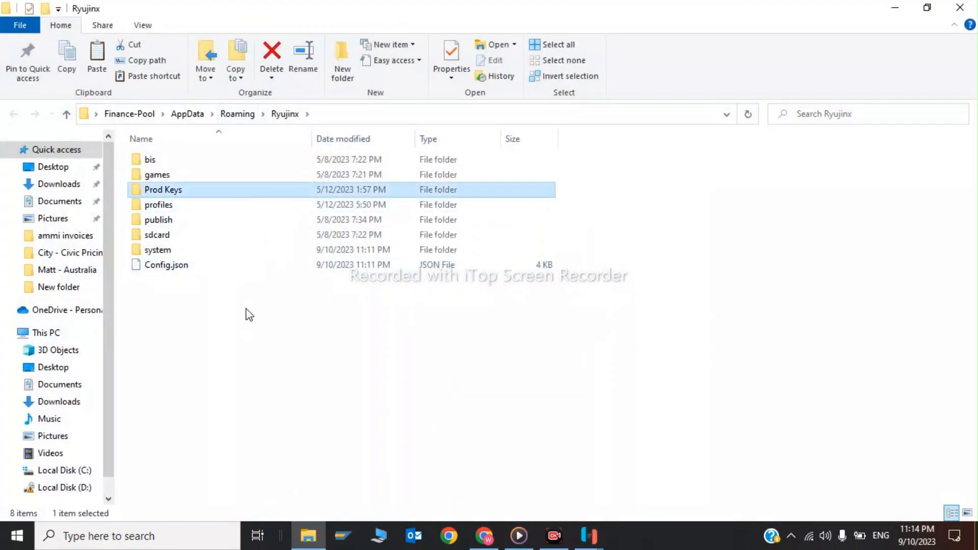
pyautogui.click(249, 314)
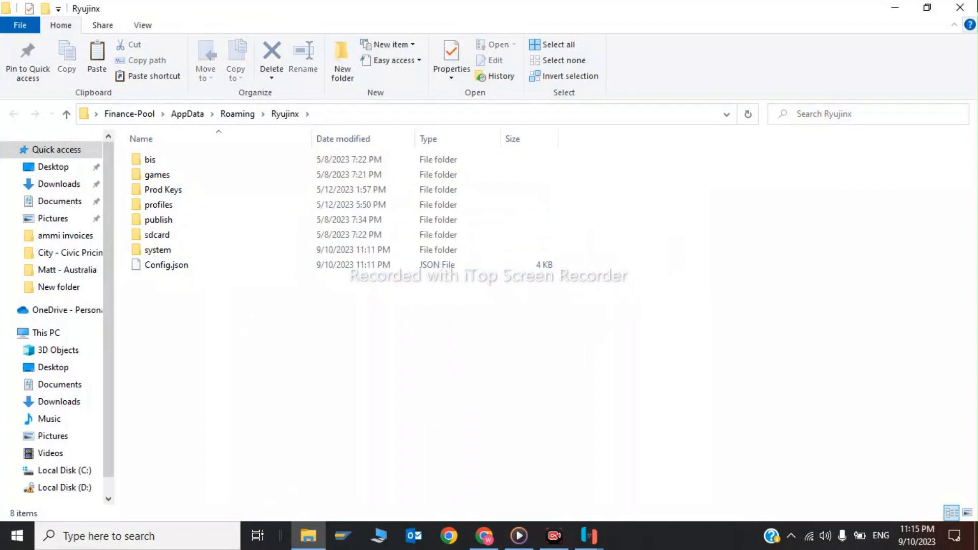
pyautogui.click(483, 536)
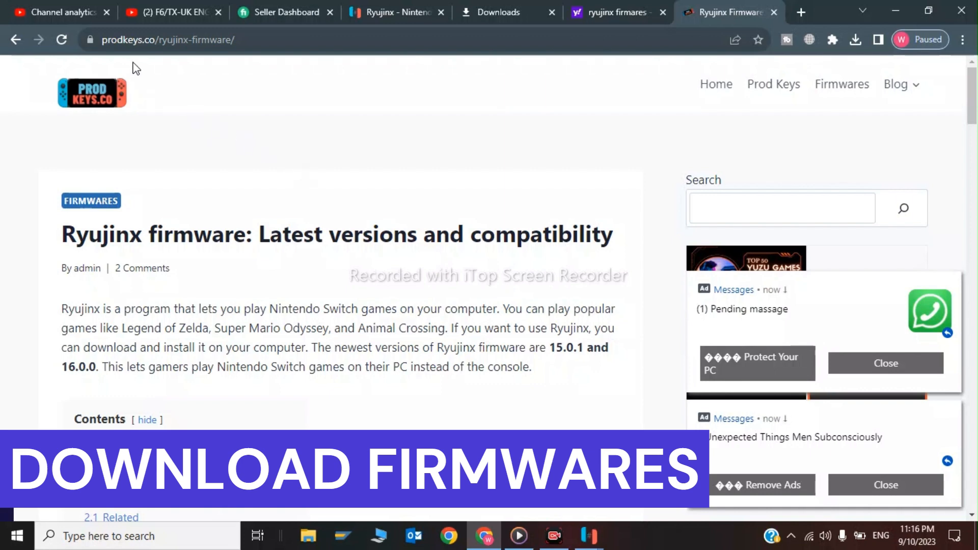
# Step: Download Firmware 16.0.0 from the Global Firmwares table on the prodkeys.co firmware page
pyautogui.scroll(-3)
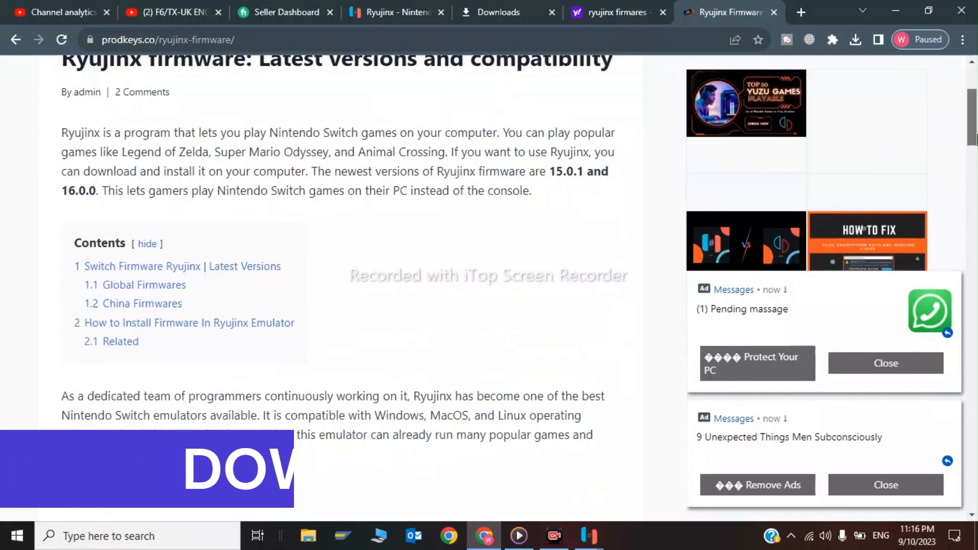
pyautogui.scroll(-3)
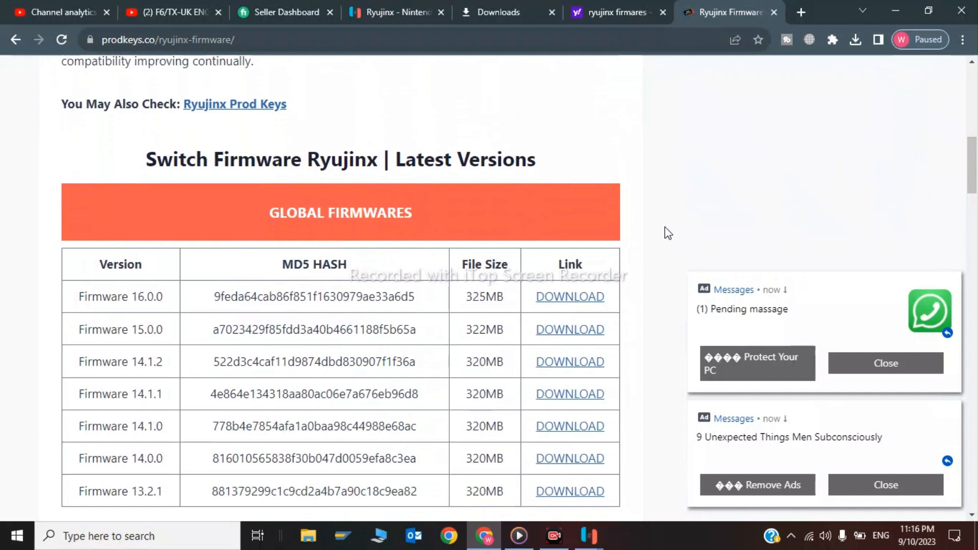
pyautogui.moveTo(585, 298)
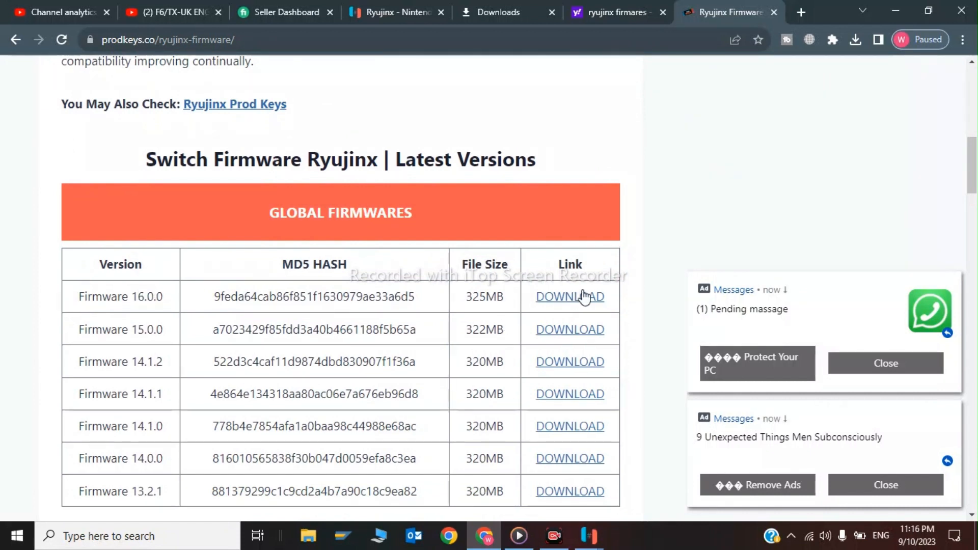
pyautogui.click(569, 297)
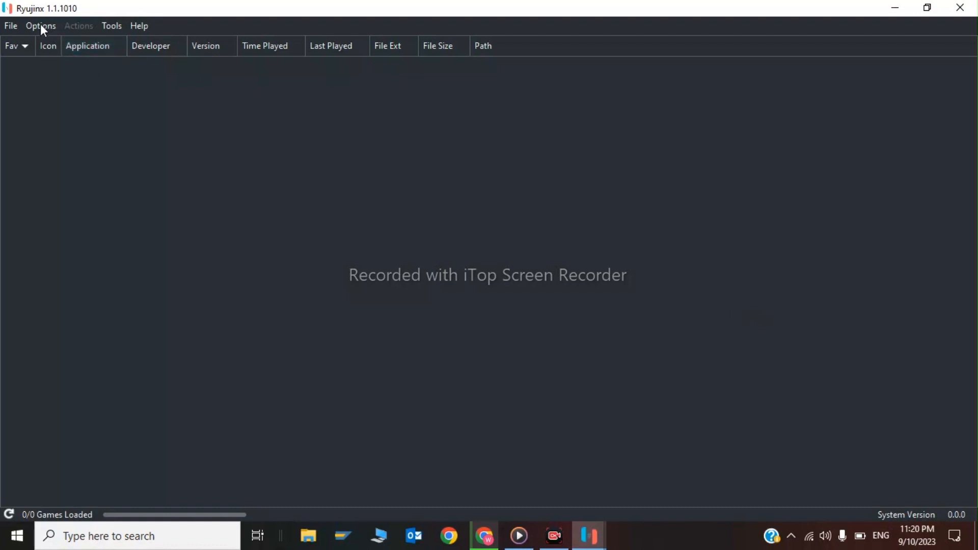
# Step: Bring up Options > Settings and review the Input and System settings
pyautogui.click(41, 26)
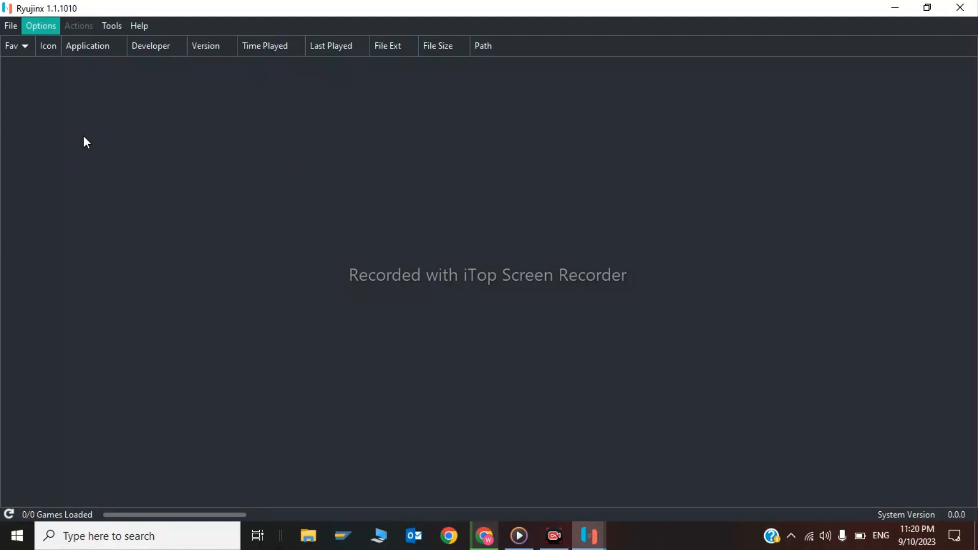
pyautogui.click(41, 26)
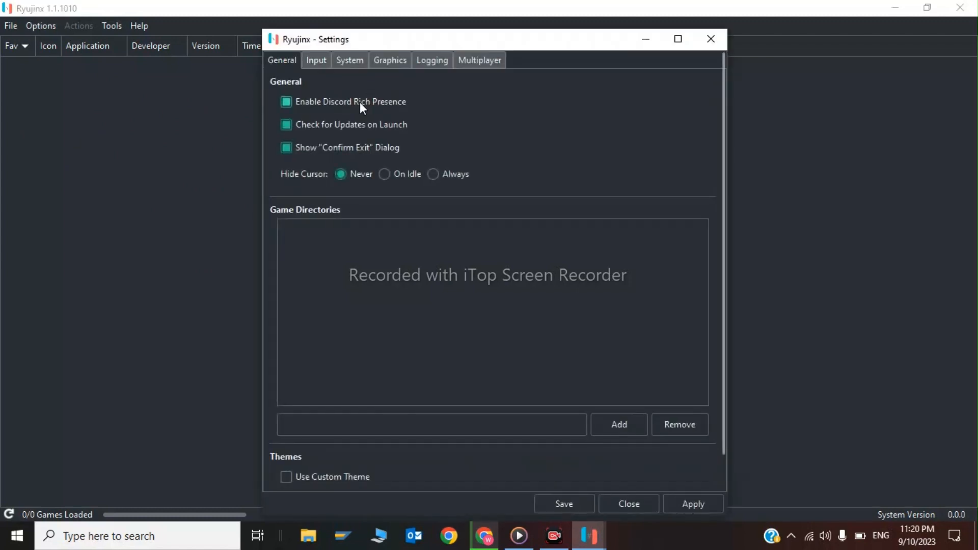
pyautogui.click(315, 60)
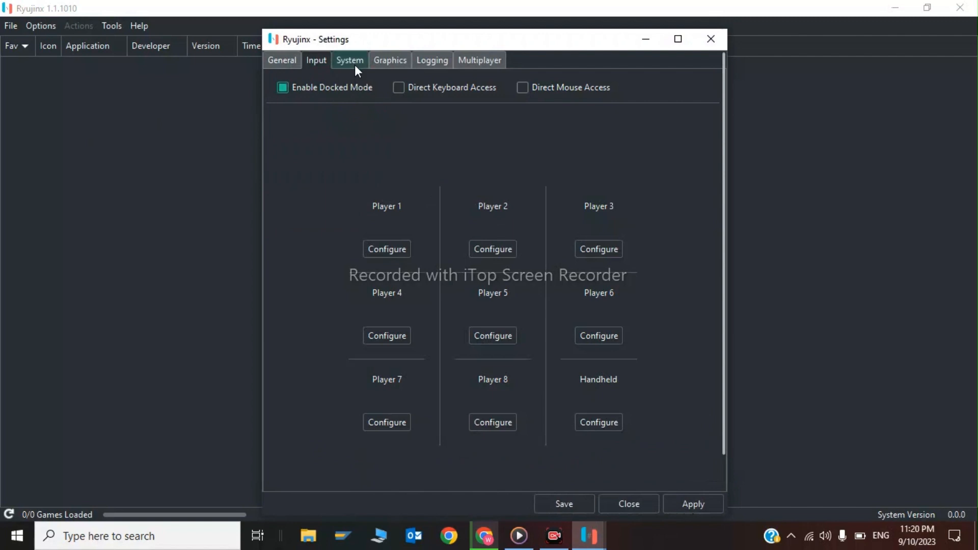
pyautogui.click(350, 60)
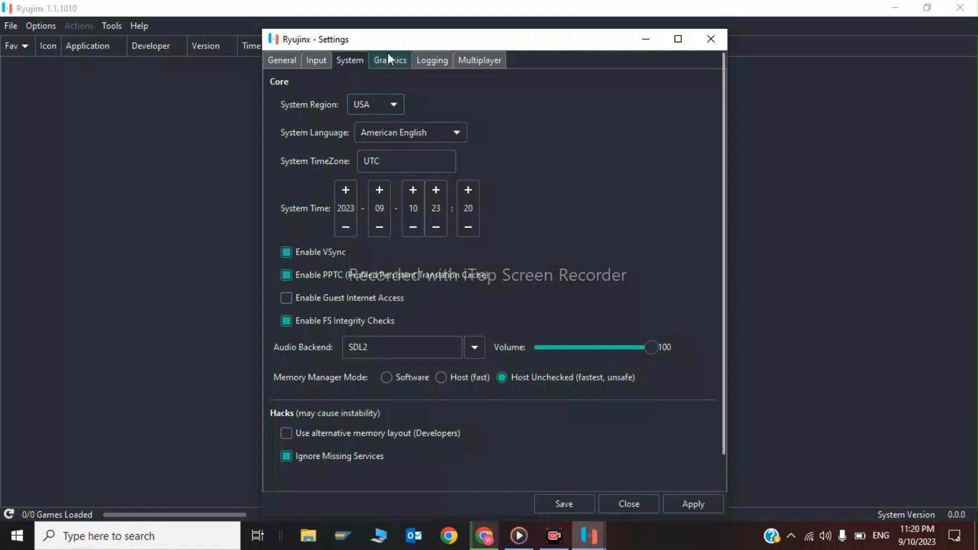
pyautogui.click(389, 60)
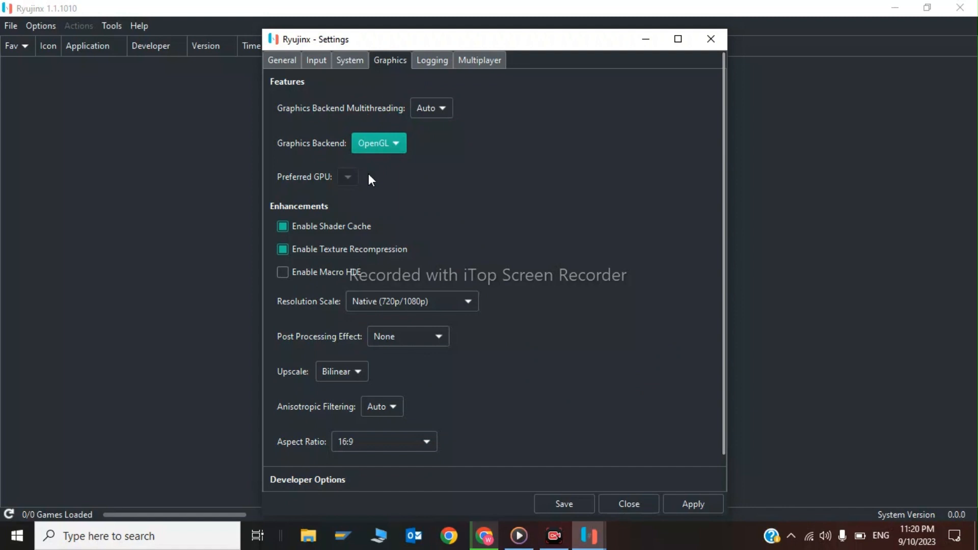
# Step: Set the Graphics Backend to Vulkan, glance at Logging and Multiplayer, and save the settings
pyautogui.click(379, 143)
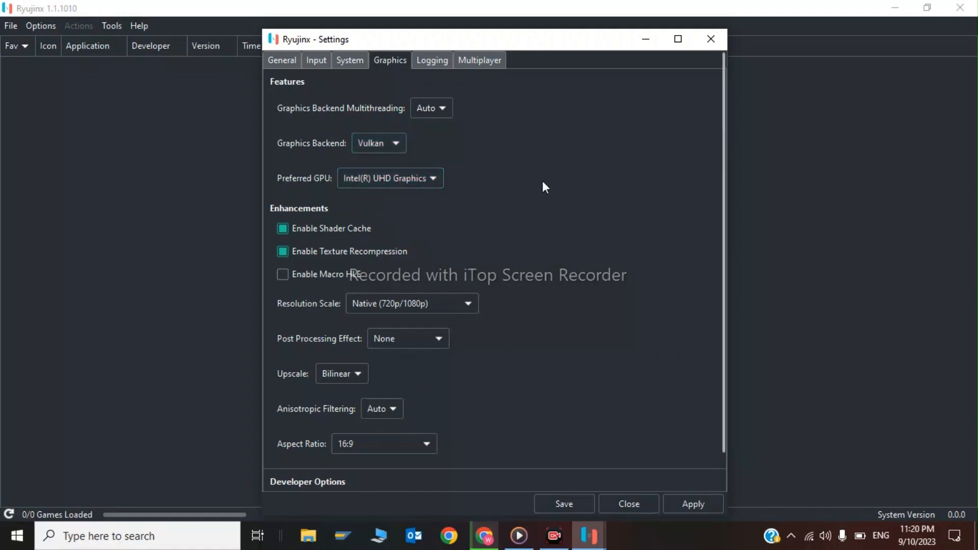
pyautogui.moveTo(727, 173)
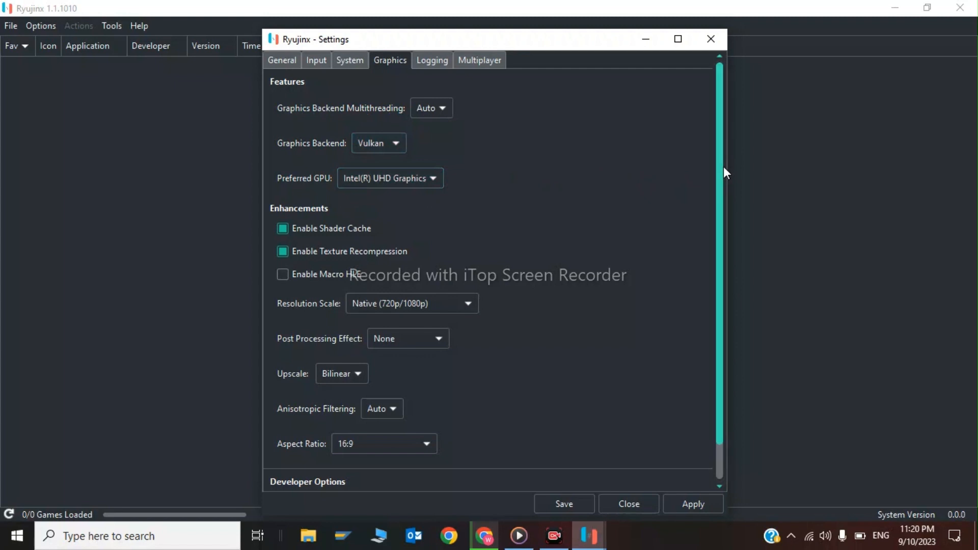
pyautogui.scroll(-3)
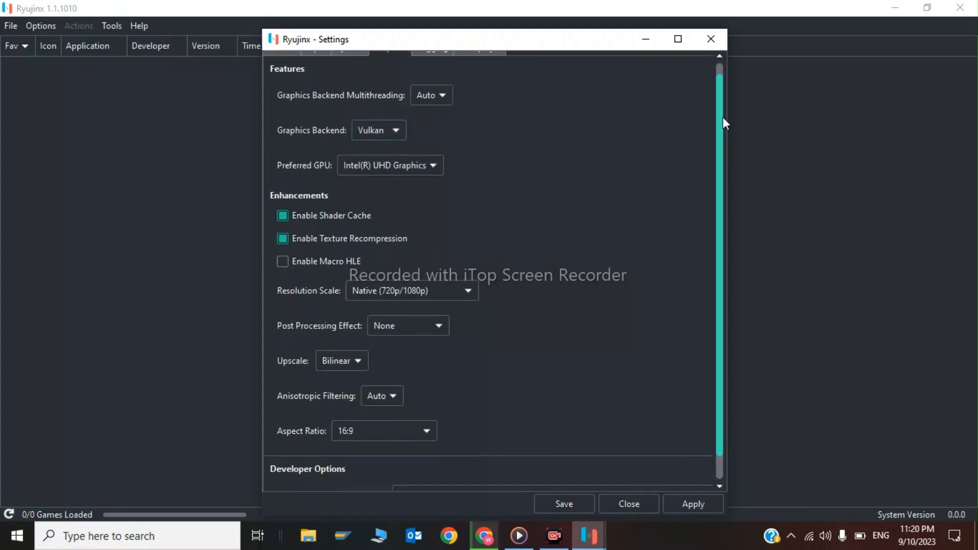
pyautogui.click(432, 60)
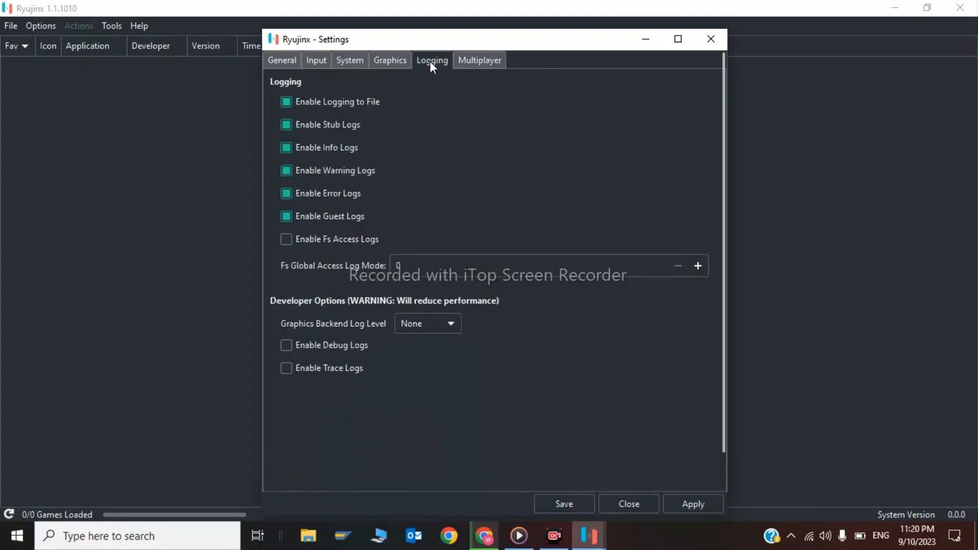
pyautogui.click(478, 60)
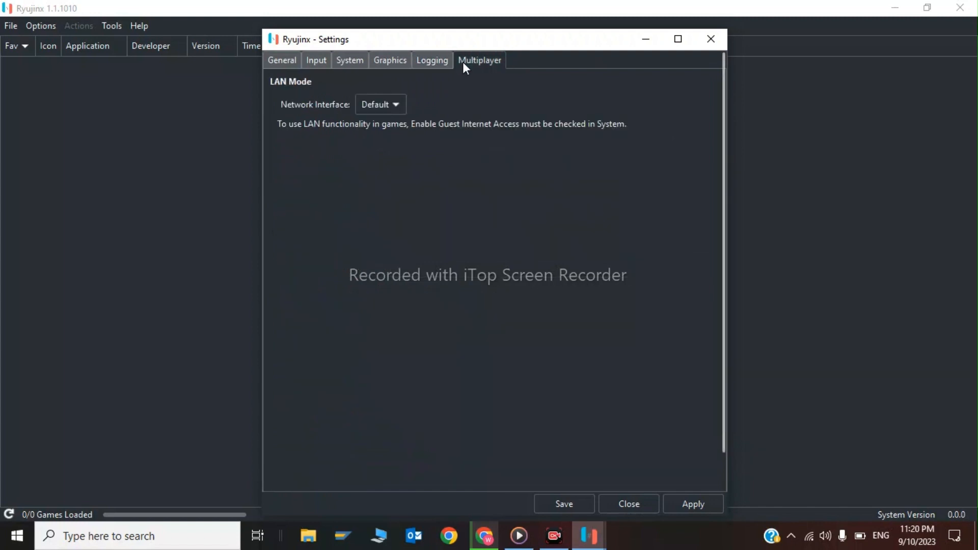
pyautogui.click(380, 104)
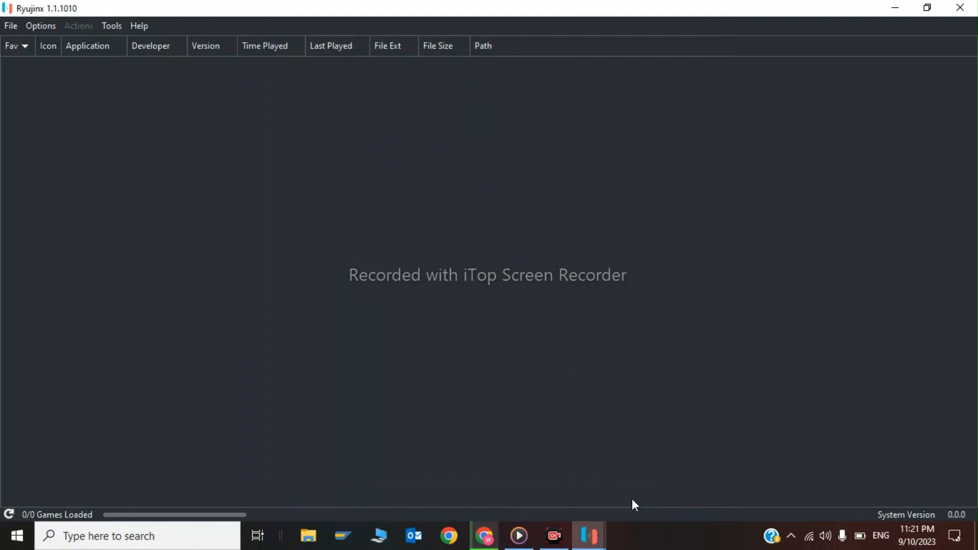
pyautogui.moveTo(580, 383)
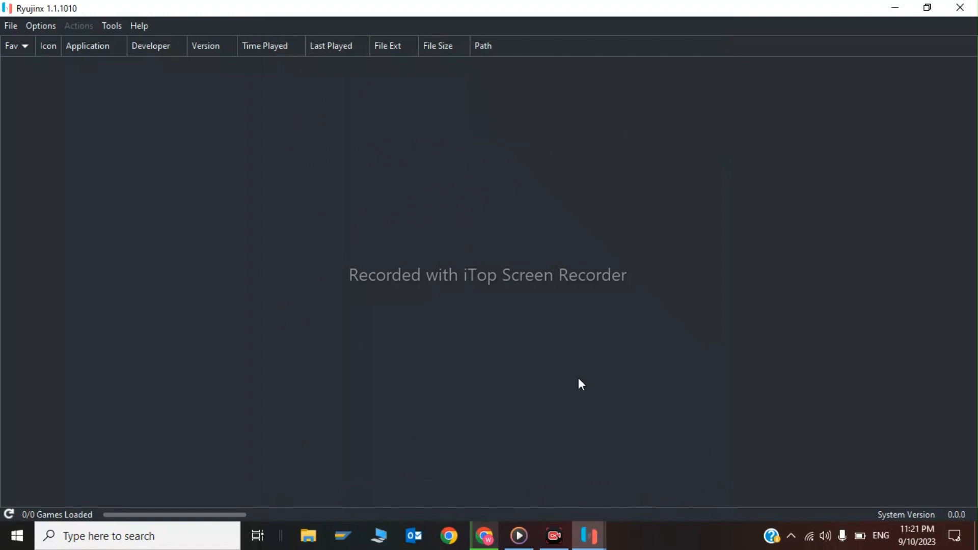
pyautogui.moveTo(741, 369)
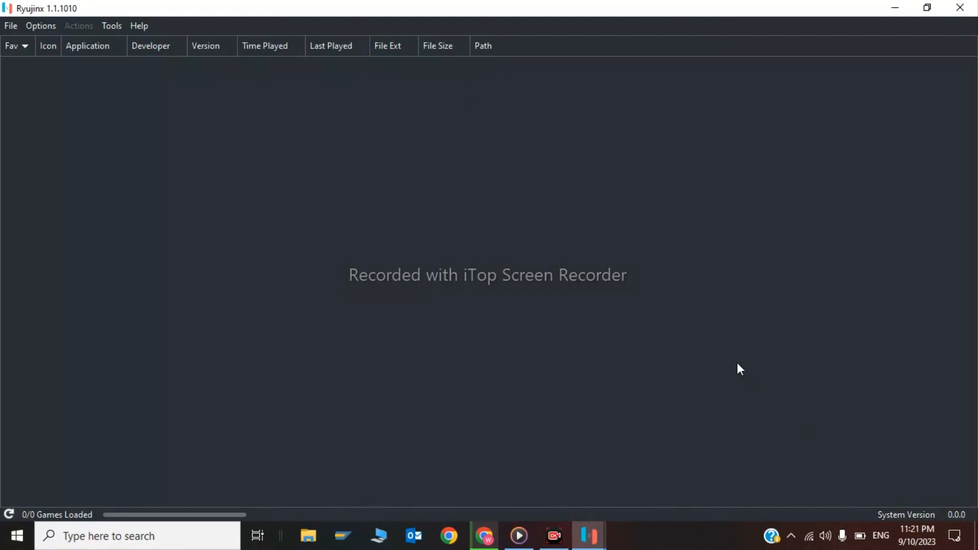
pyautogui.moveTo(544, 257)
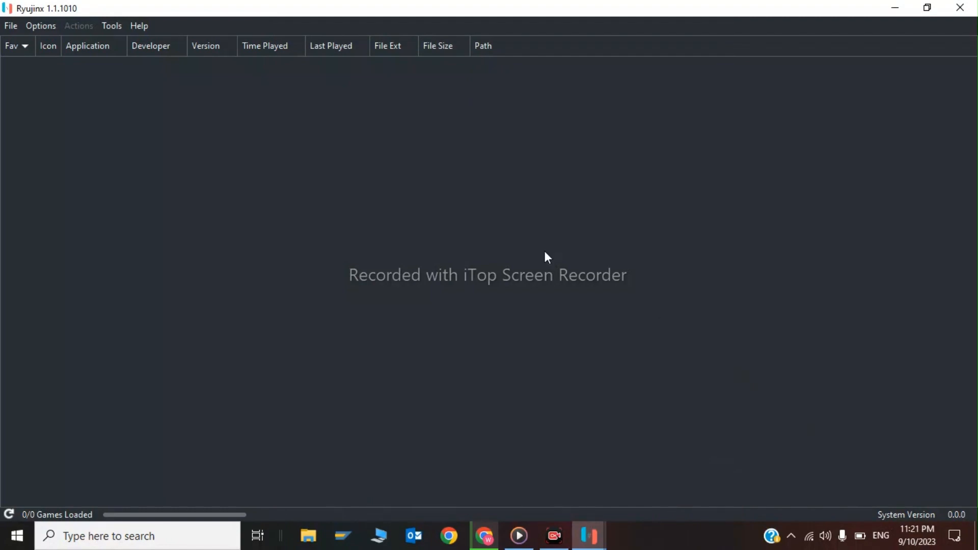
pyautogui.click(111, 25)
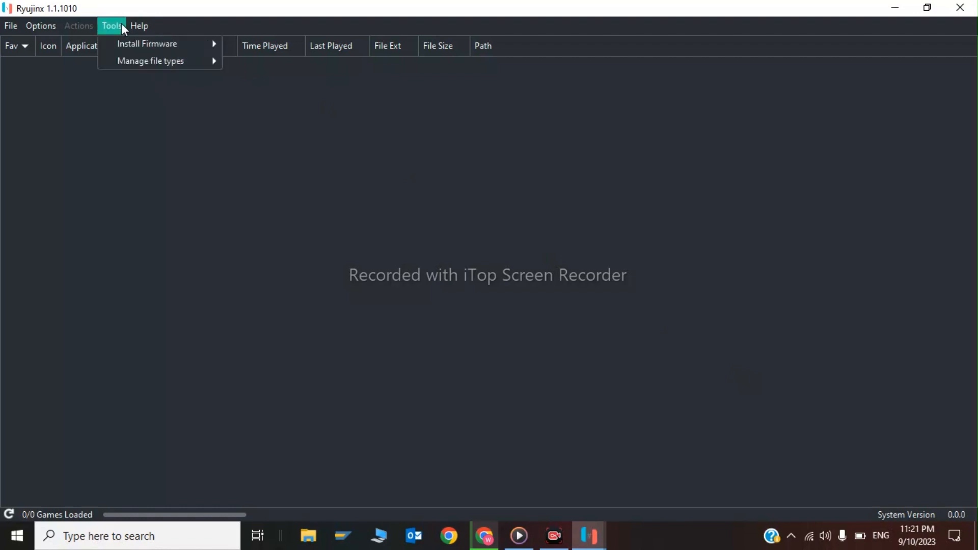
pyautogui.moveTo(146, 44)
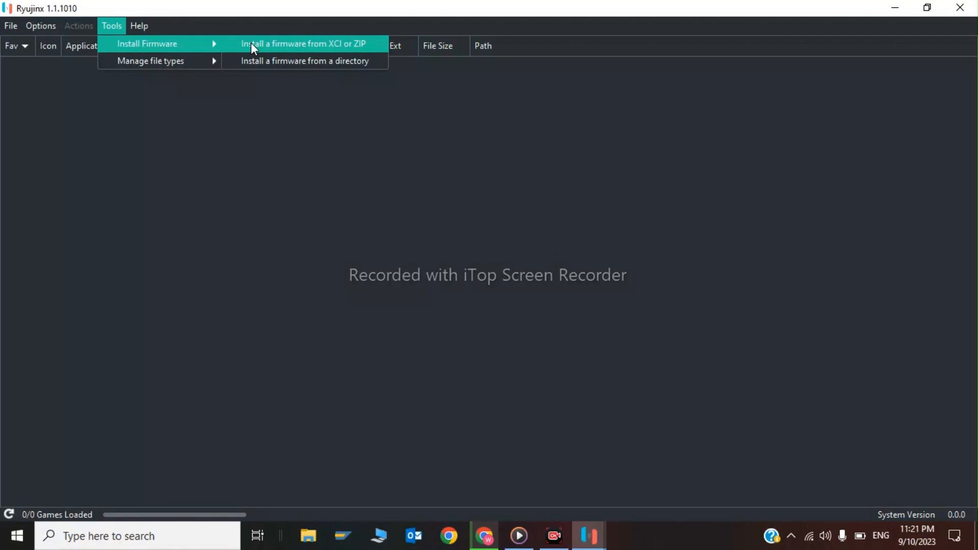
pyautogui.click(304, 42)
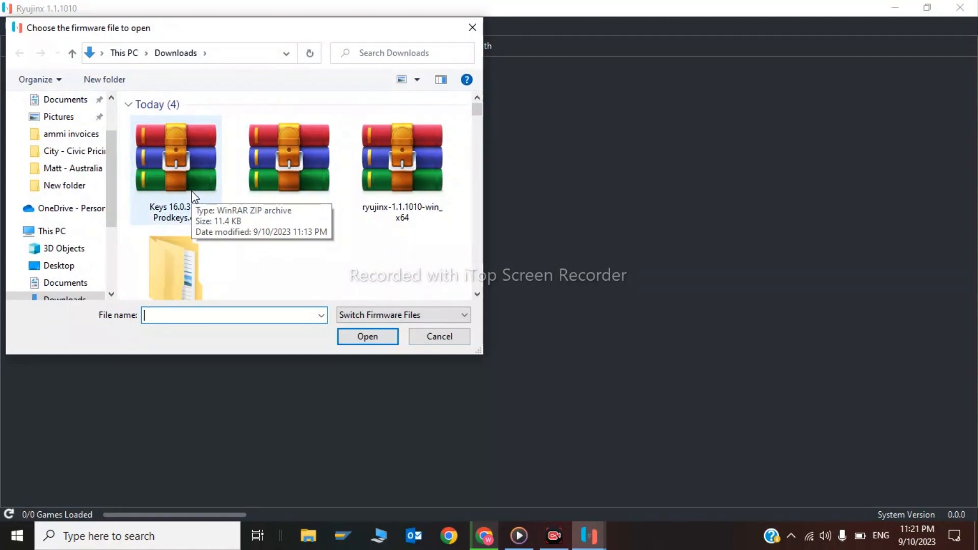
pyautogui.moveTo(501, 24)
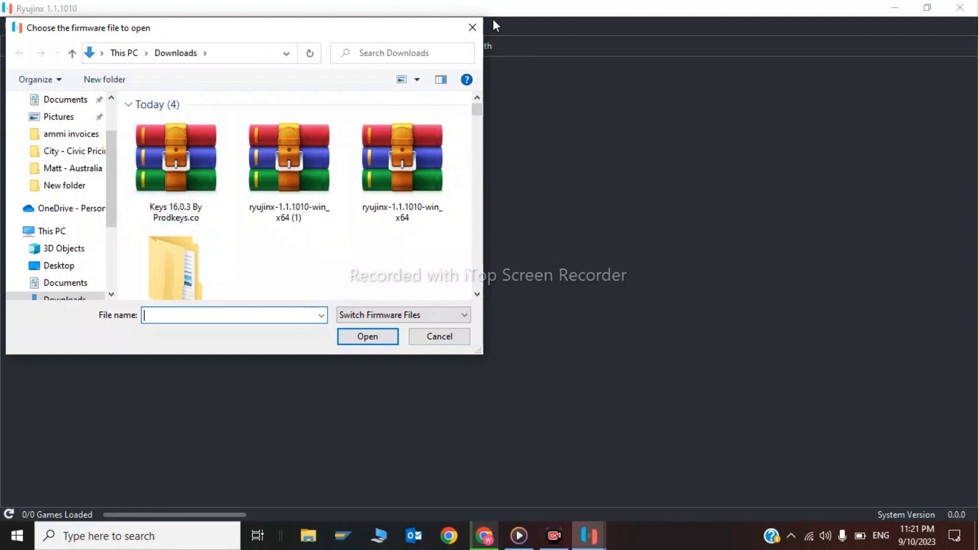
pyautogui.click(439, 336)
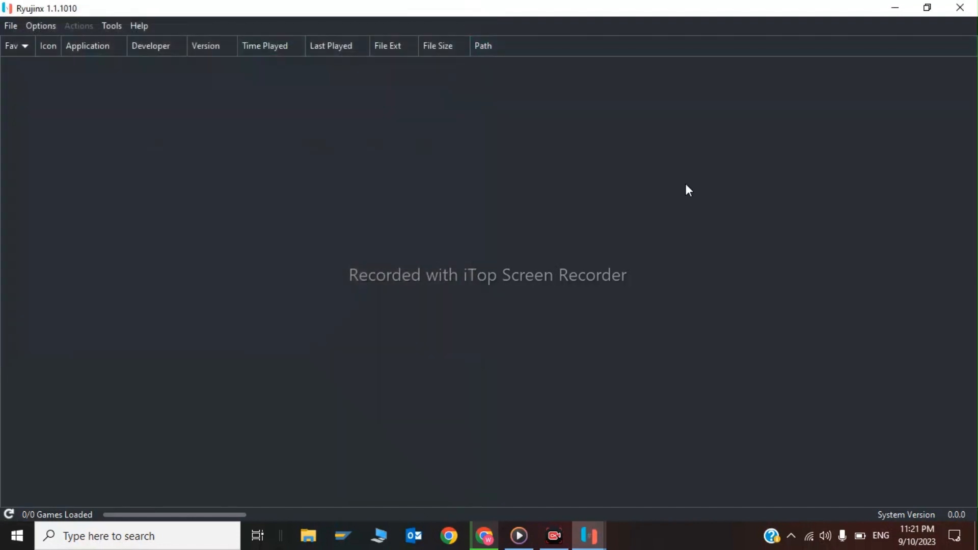